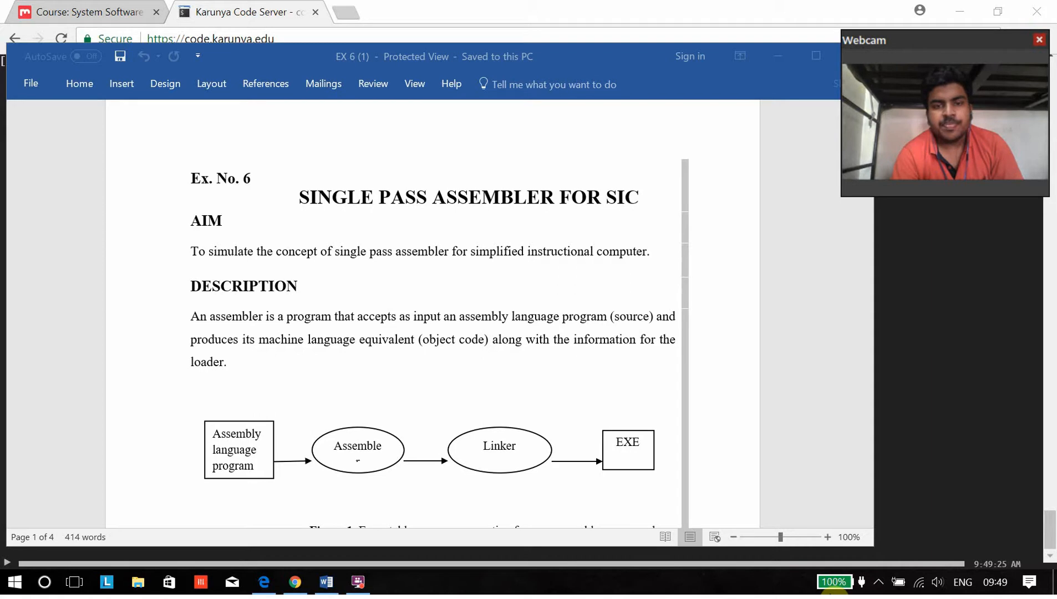
pyautogui.moveTo(492, 269)
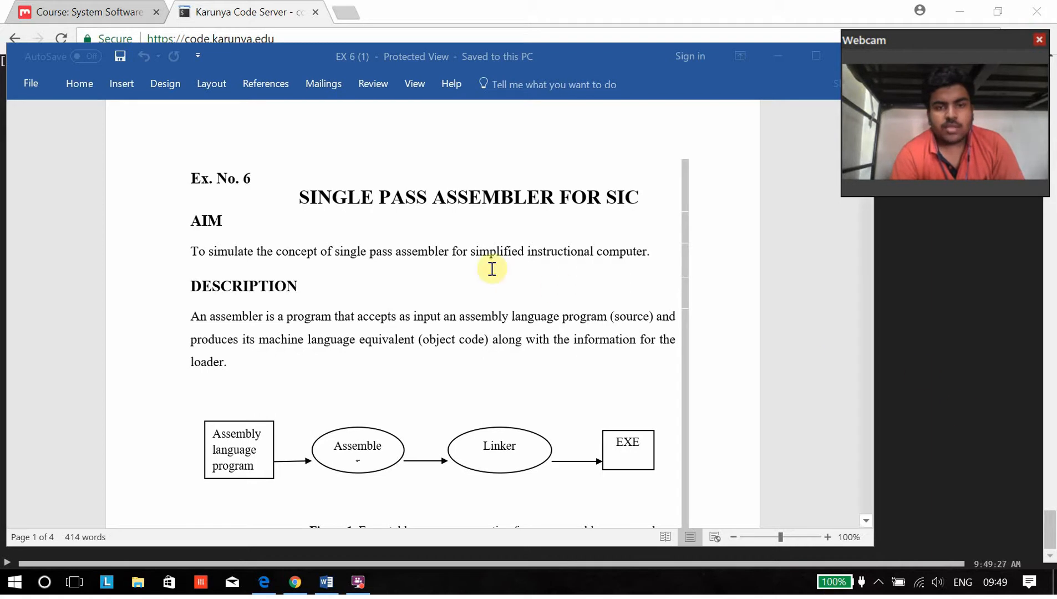
pyautogui.moveTo(600, 177)
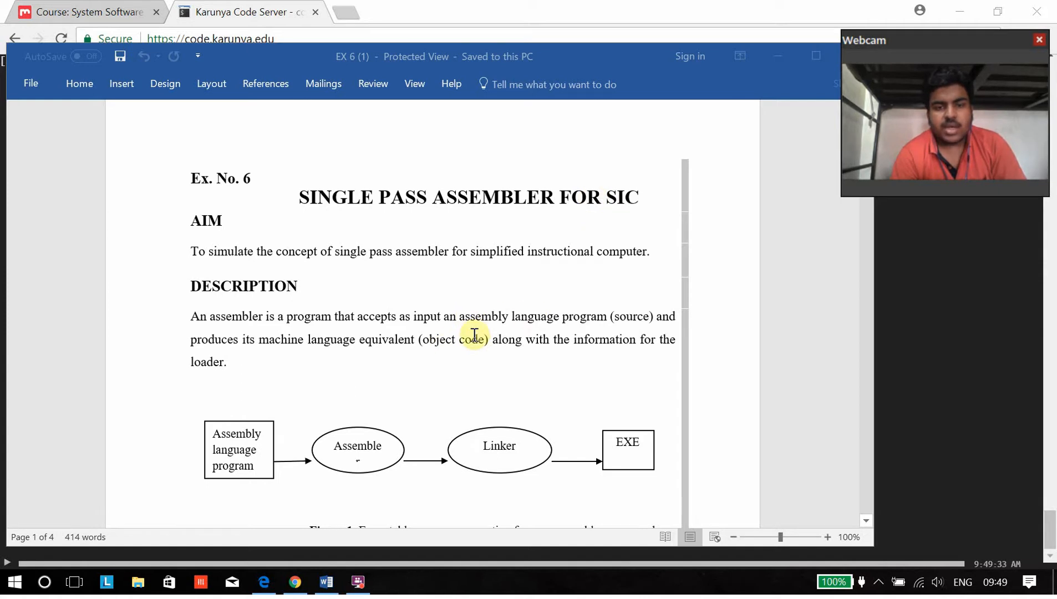
pyautogui.moveTo(422, 451)
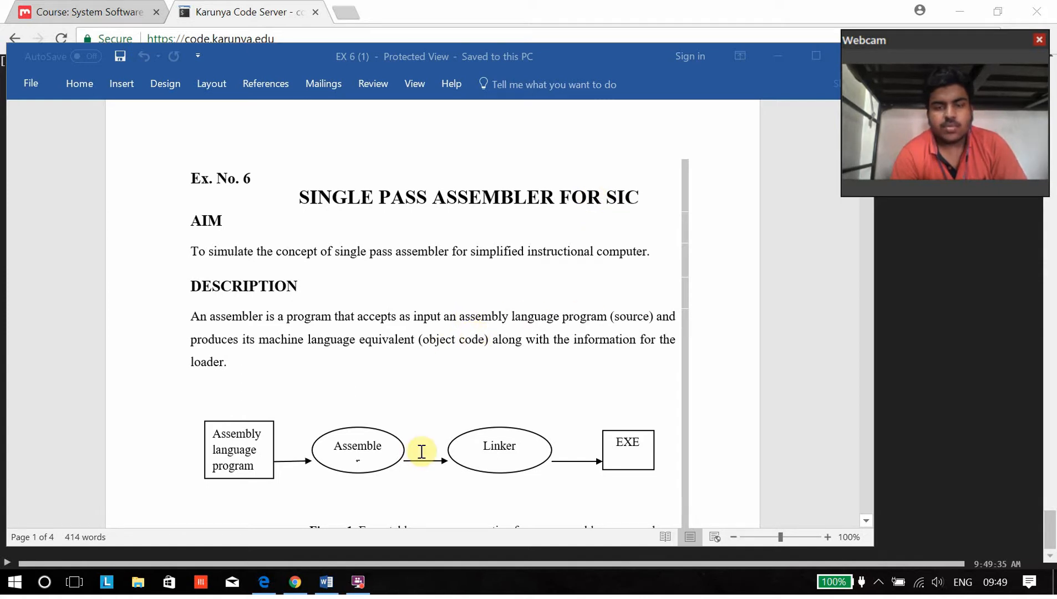
pyautogui.moveTo(541, 356)
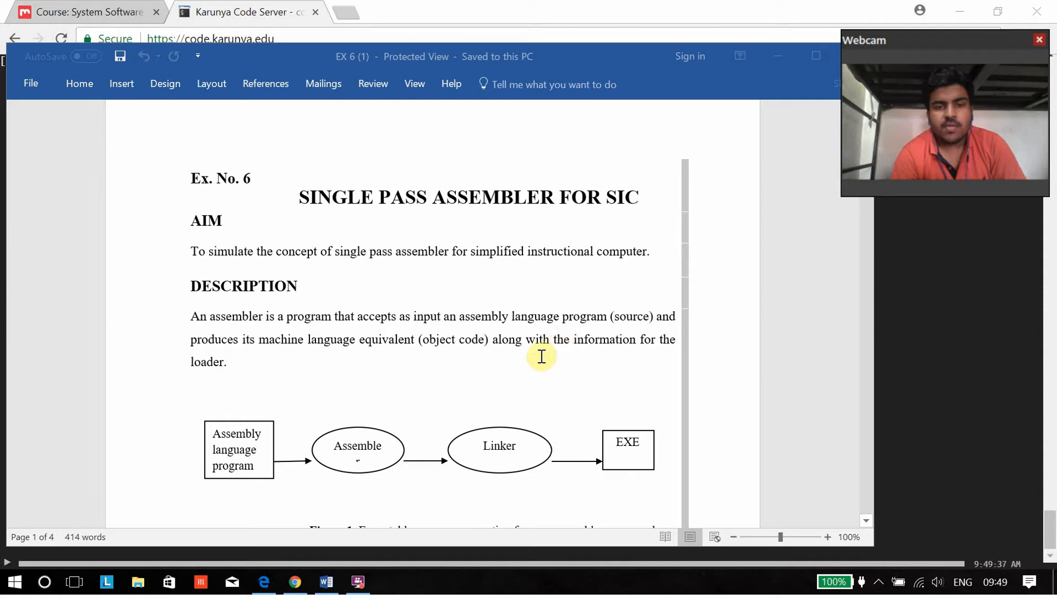
pyautogui.moveTo(593, 340)
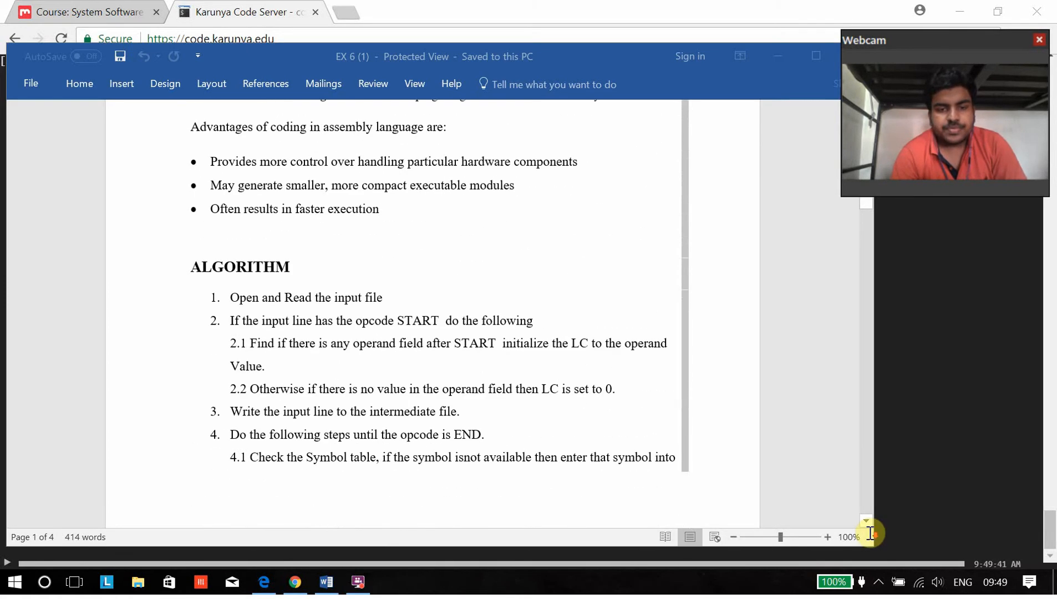
# Scroll down through the current page before moving to the terminal.
pyautogui.scroll(-3)
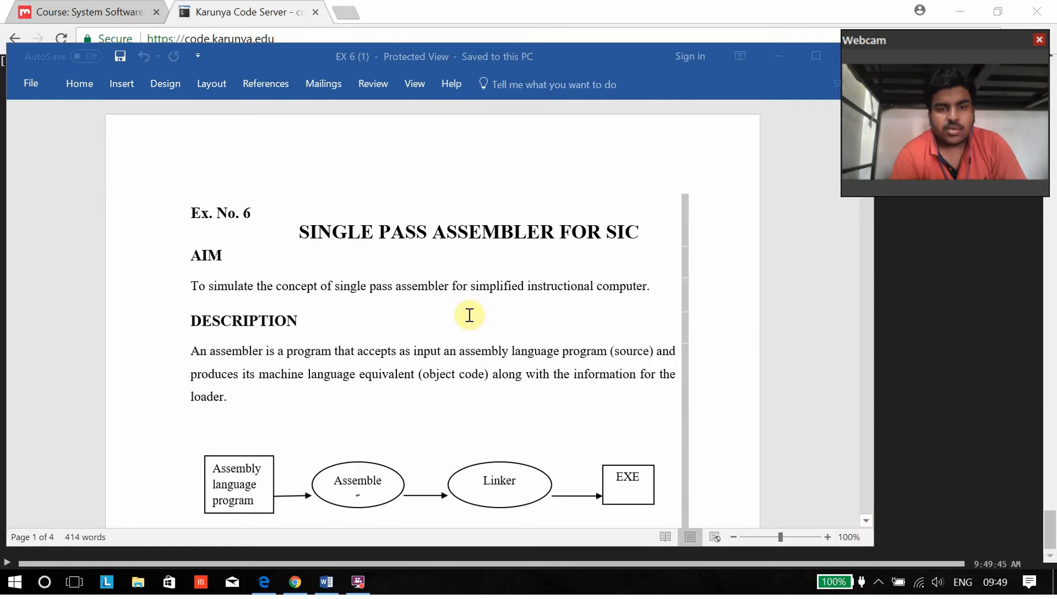
pyautogui.scroll(-3)
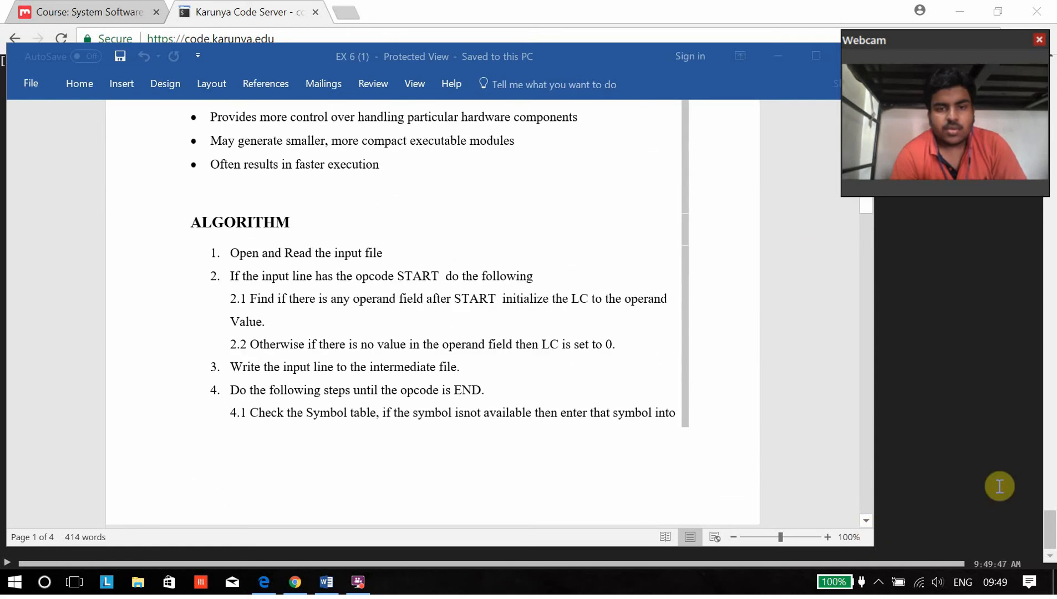
pyautogui.scroll(-3)
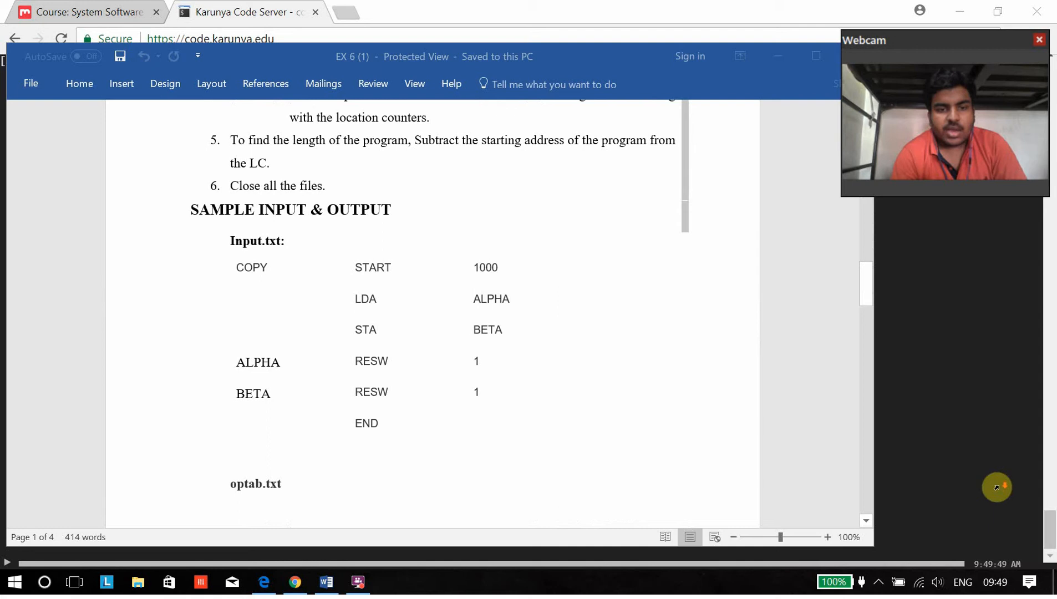
pyautogui.scroll(-3)
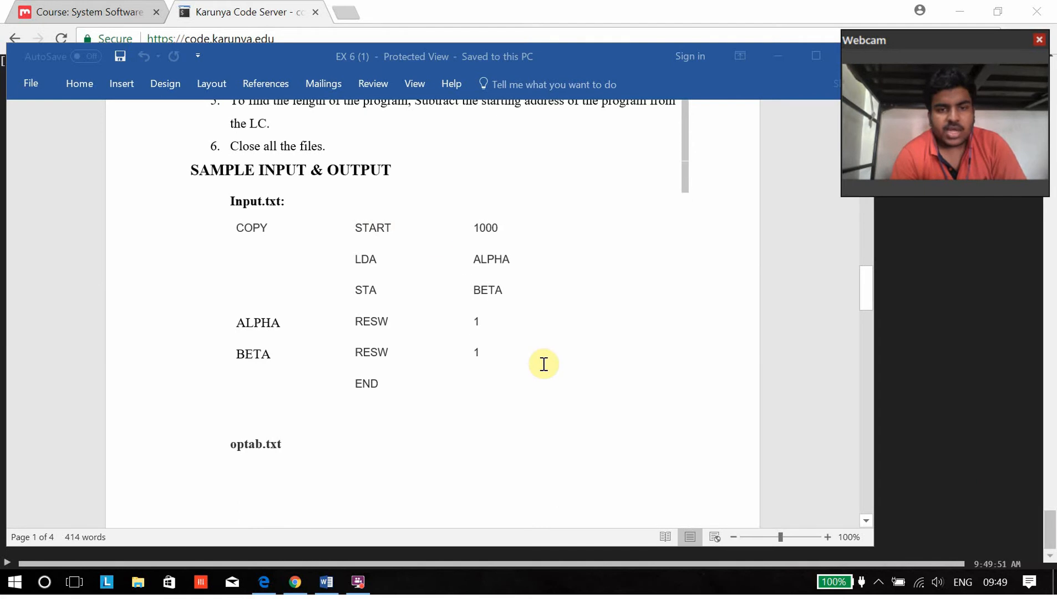
pyautogui.scroll(-3)
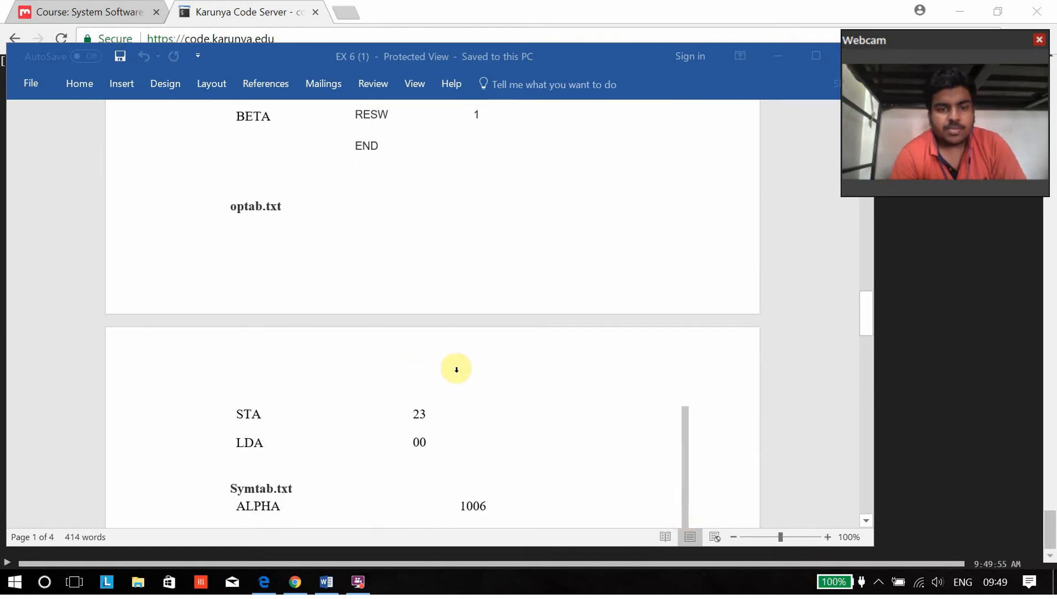
pyautogui.scroll(-3)
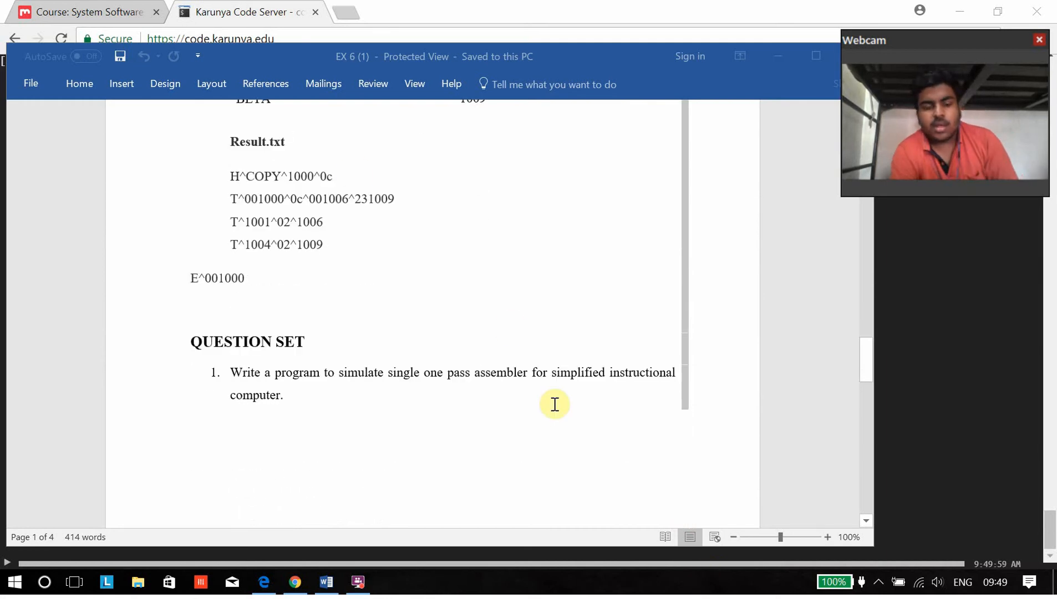
pyautogui.moveTo(618, 392)
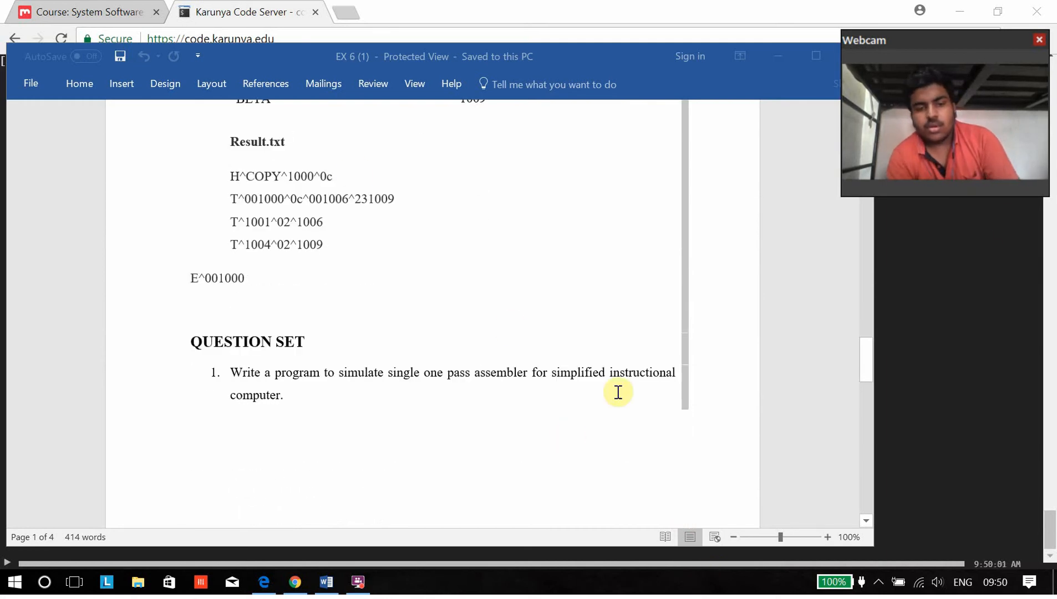
# In the web terminal, launch vi on exp6assembler.py to view the assembler source.
pyautogui.click(242, 12)
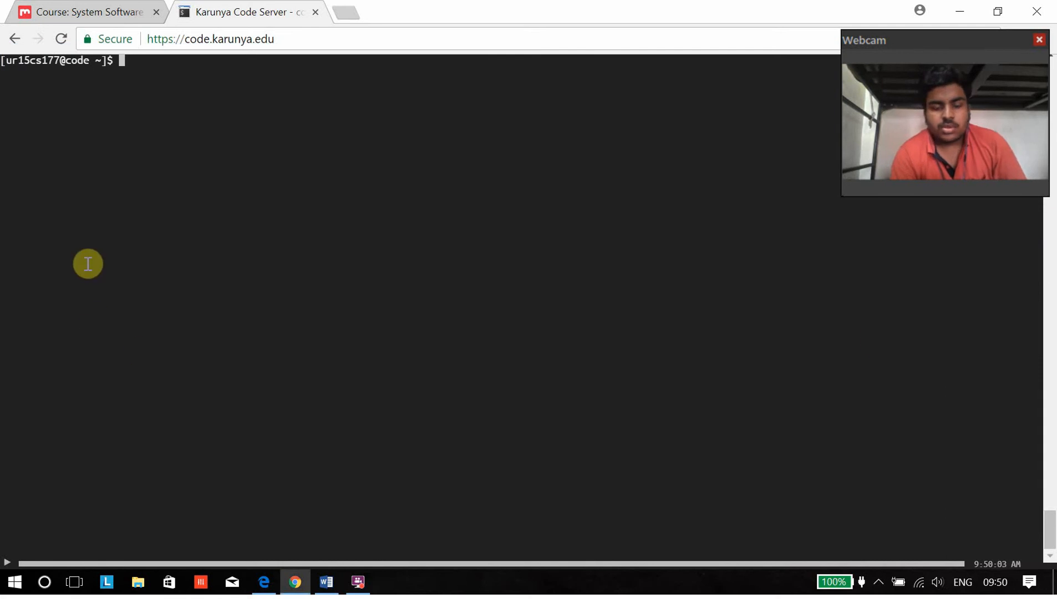
pyautogui.write('vi')
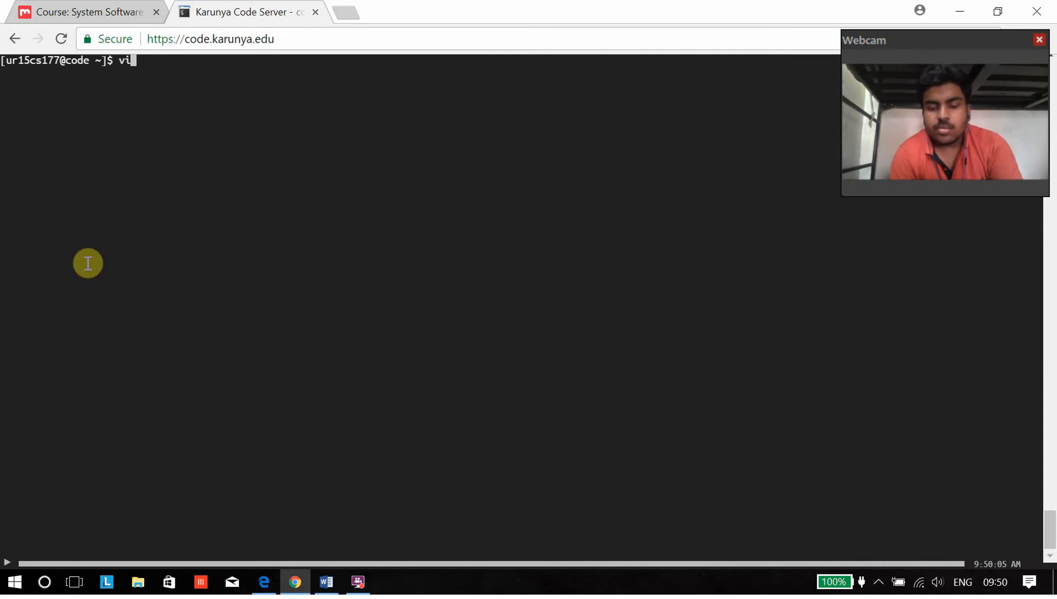
pyautogui.write('exp6')
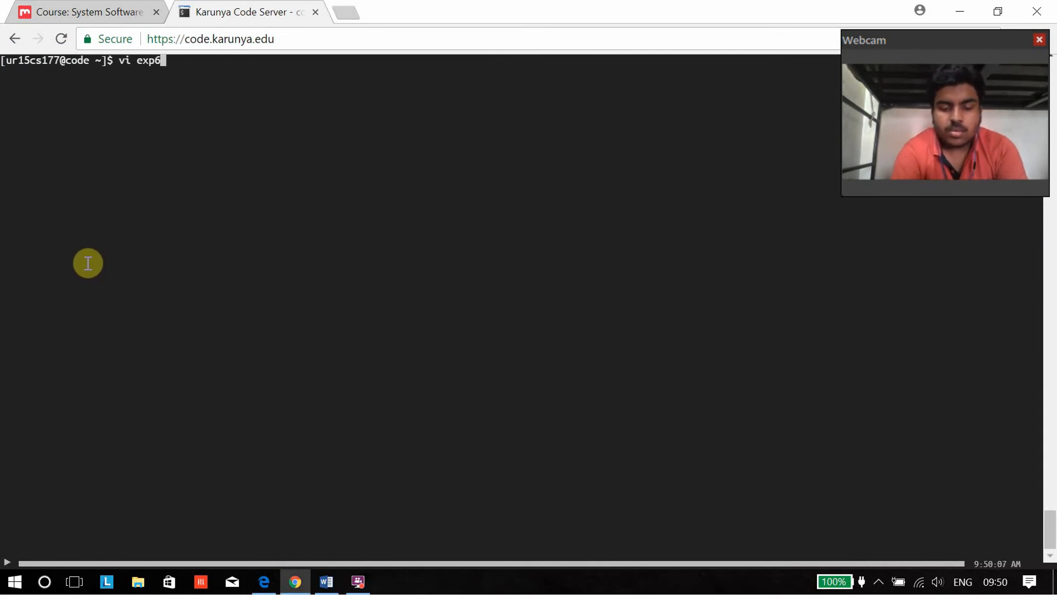
pyautogui.write('assemb')
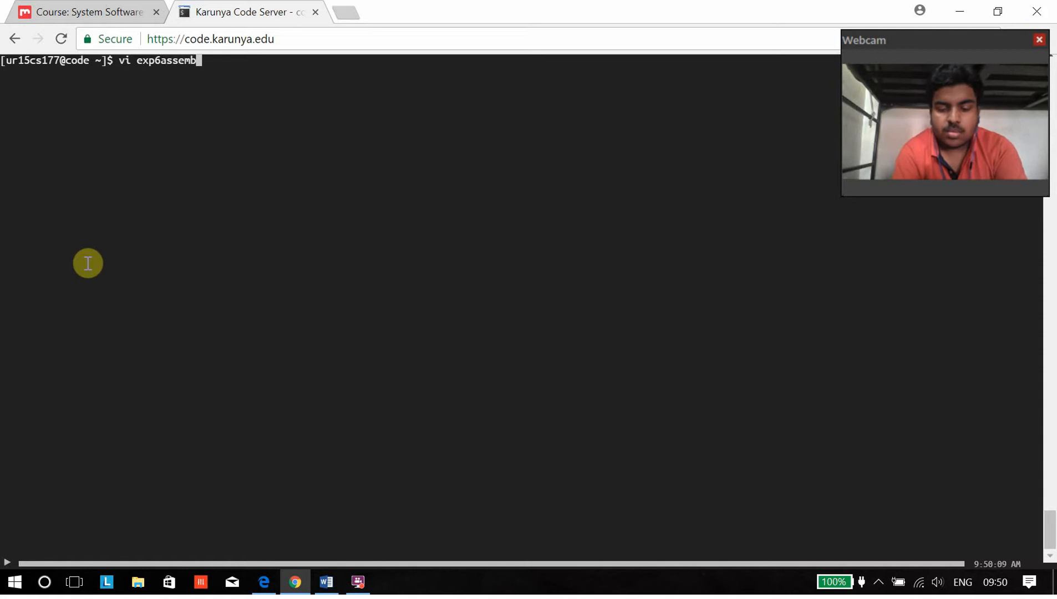
pyautogui.write('ler')
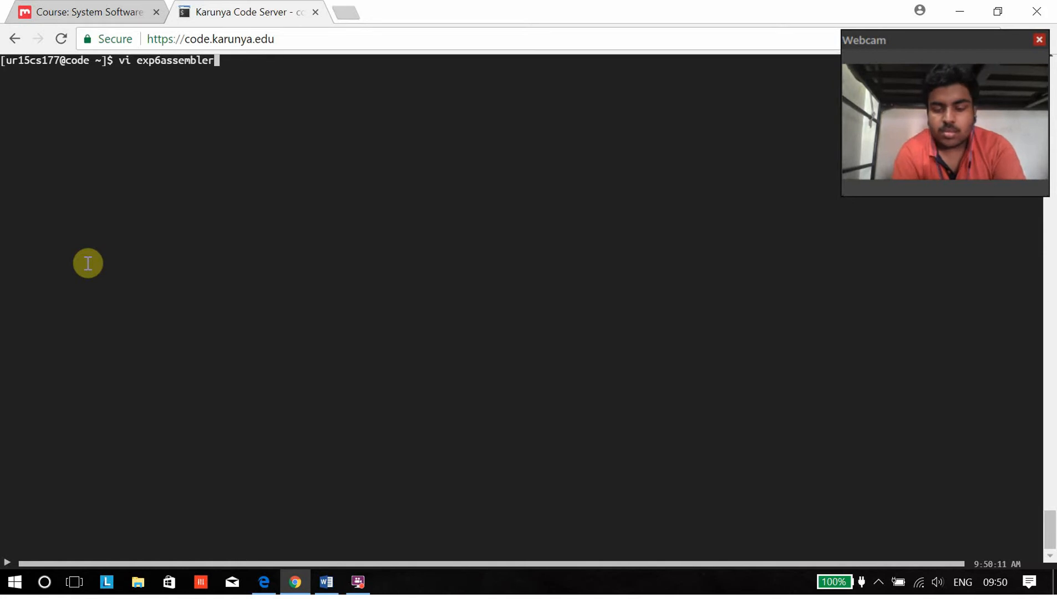
pyautogui.write('.py')
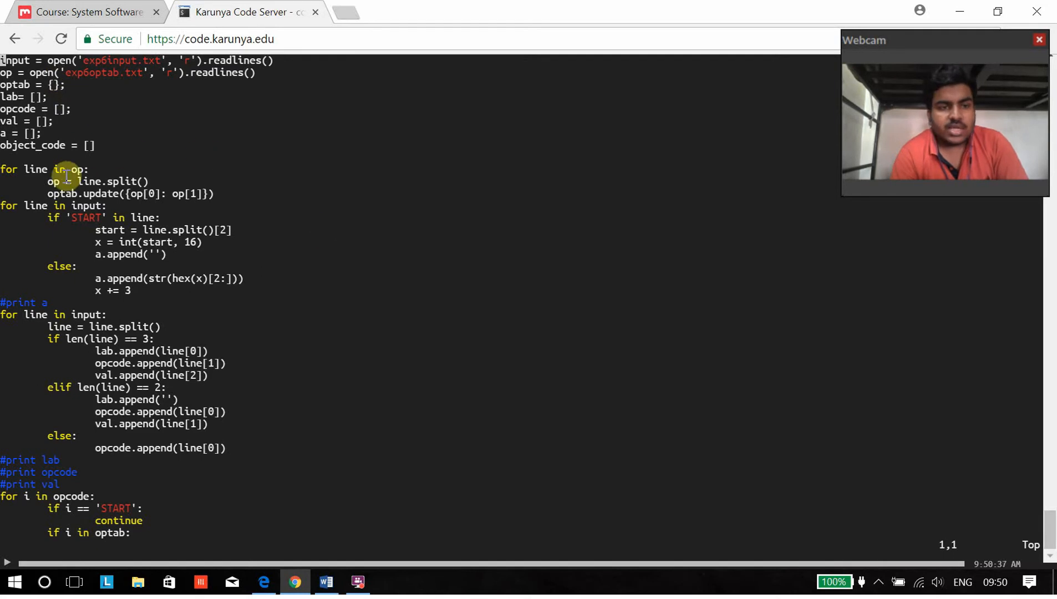
pyautogui.moveTo(128, 128)
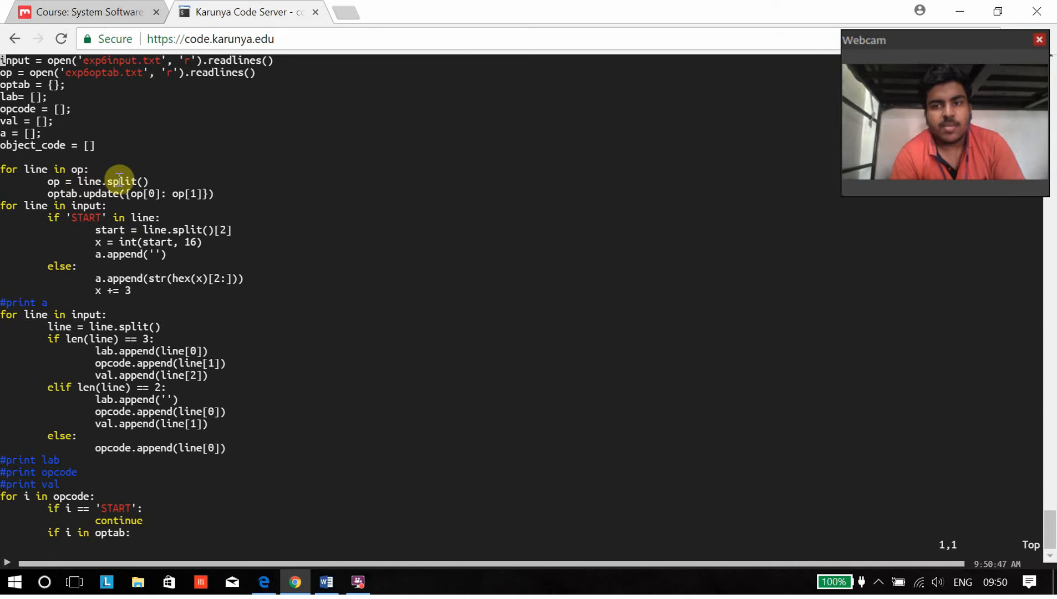
pyautogui.moveTo(213, 193)
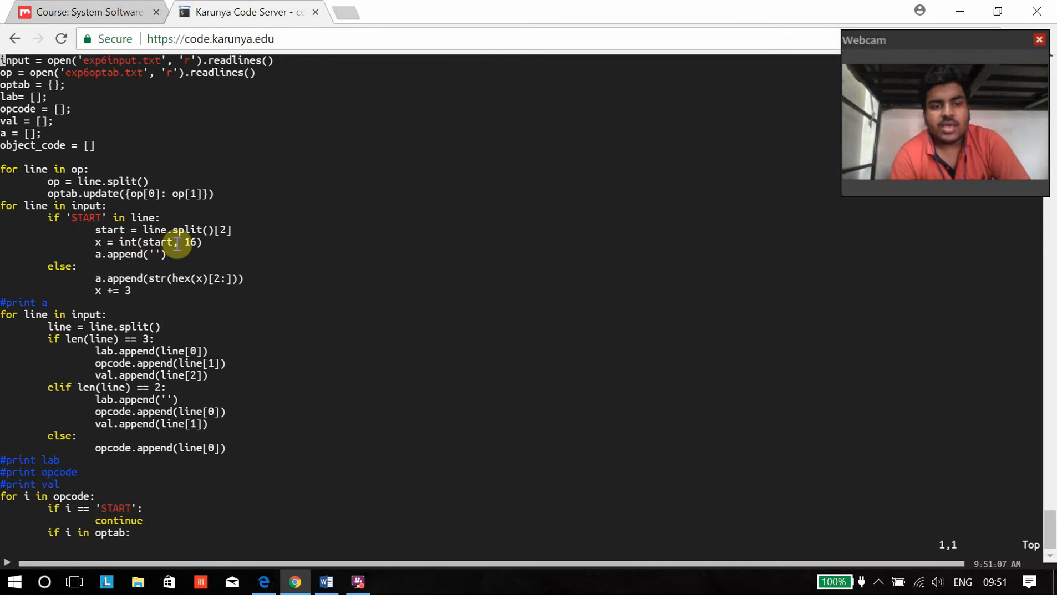
pyautogui.moveTo(133, 276)
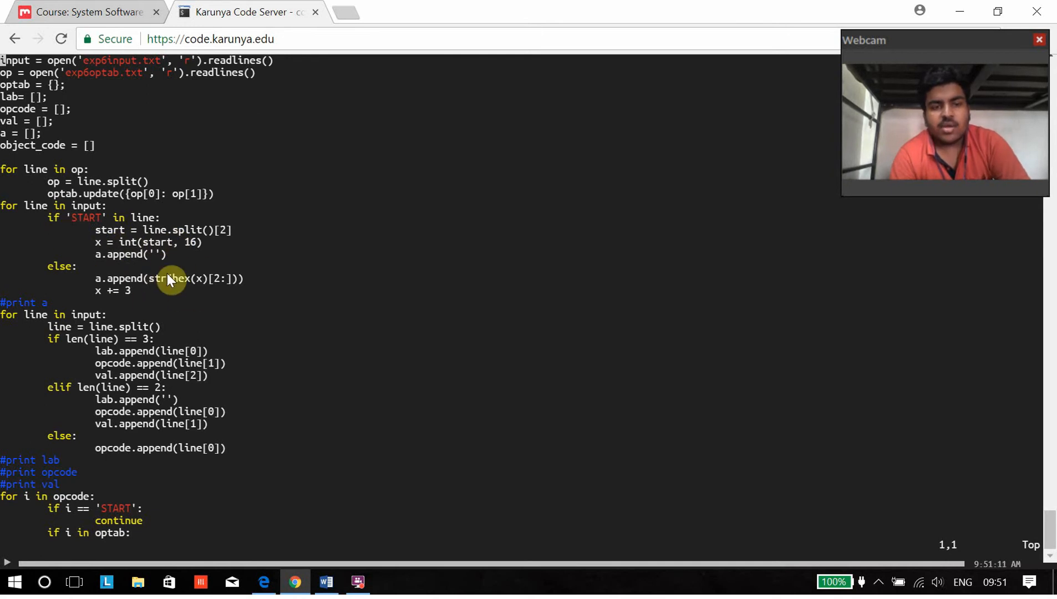
pyautogui.moveTo(121, 271)
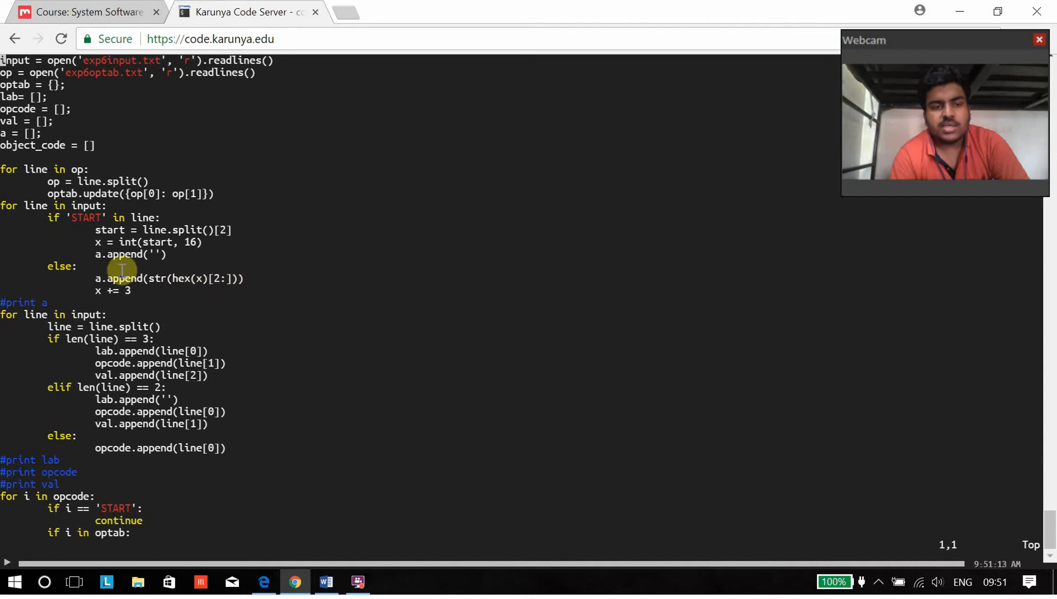
pyautogui.moveTo(300, 306)
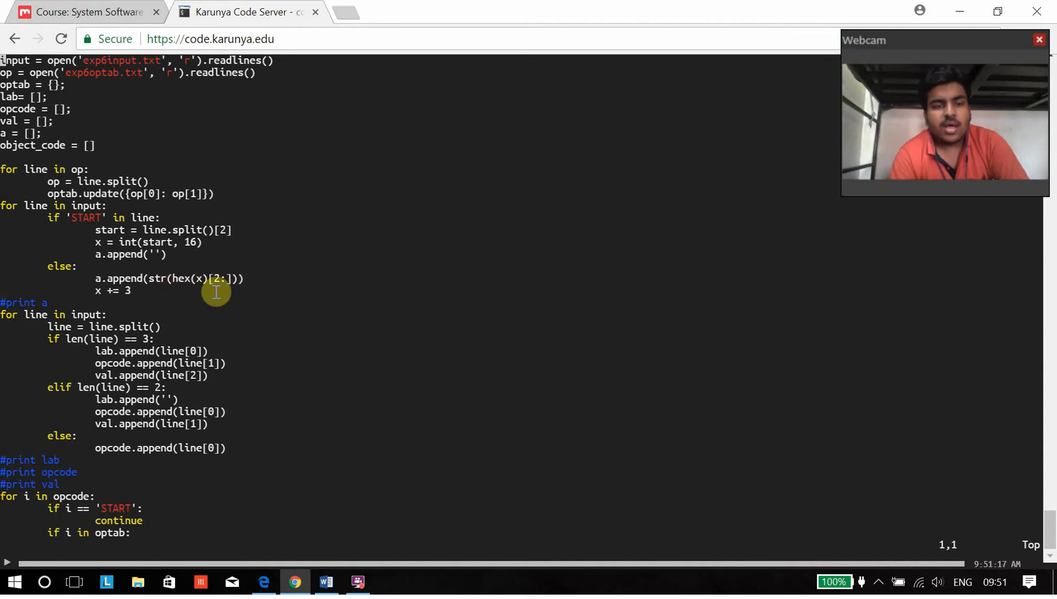
pyautogui.moveTo(179, 295)
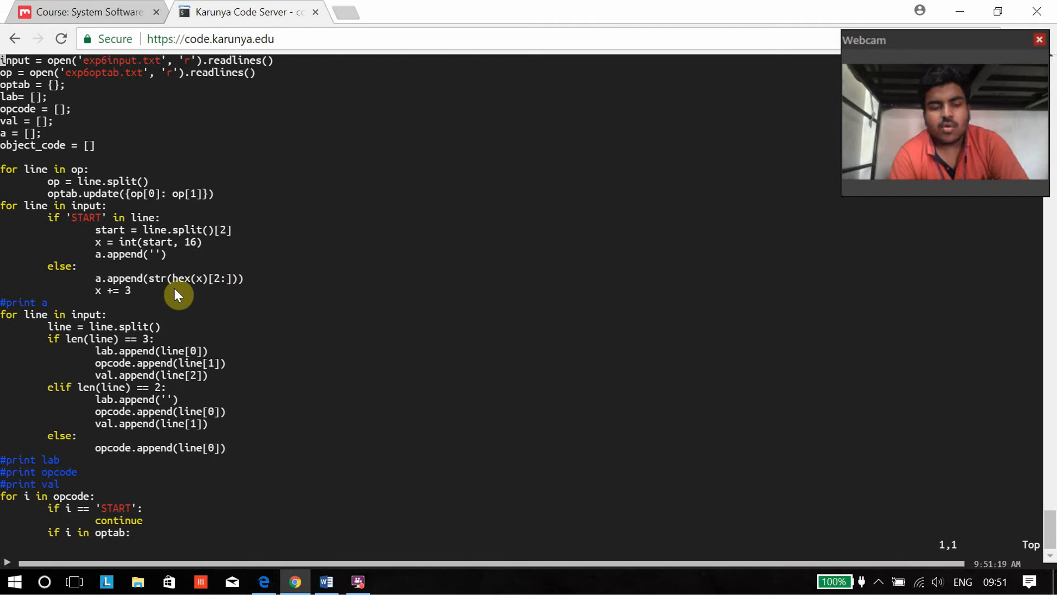
pyautogui.moveTo(186, 315)
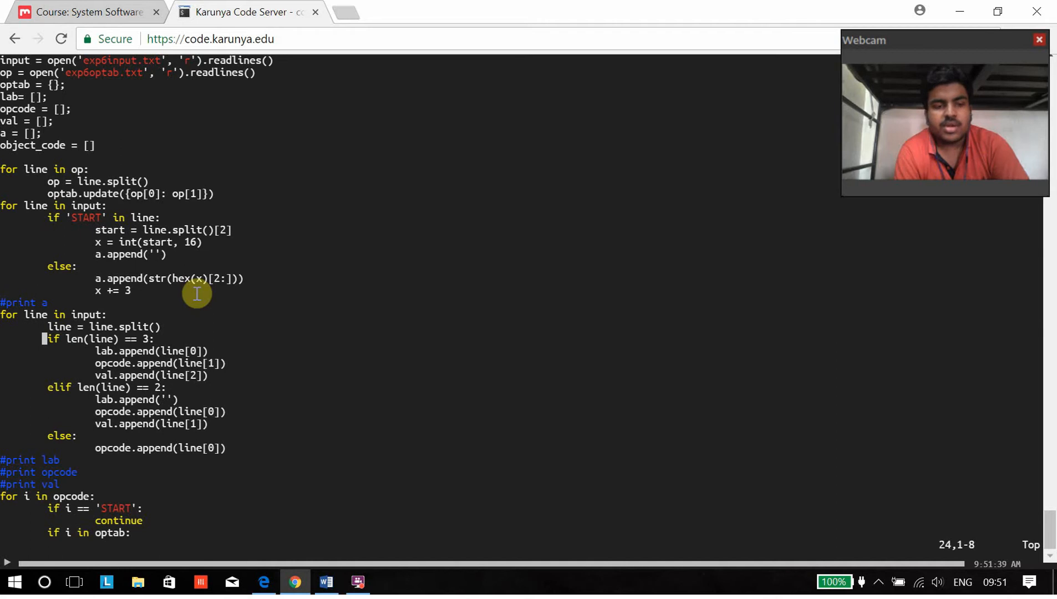
pyautogui.press('Down')
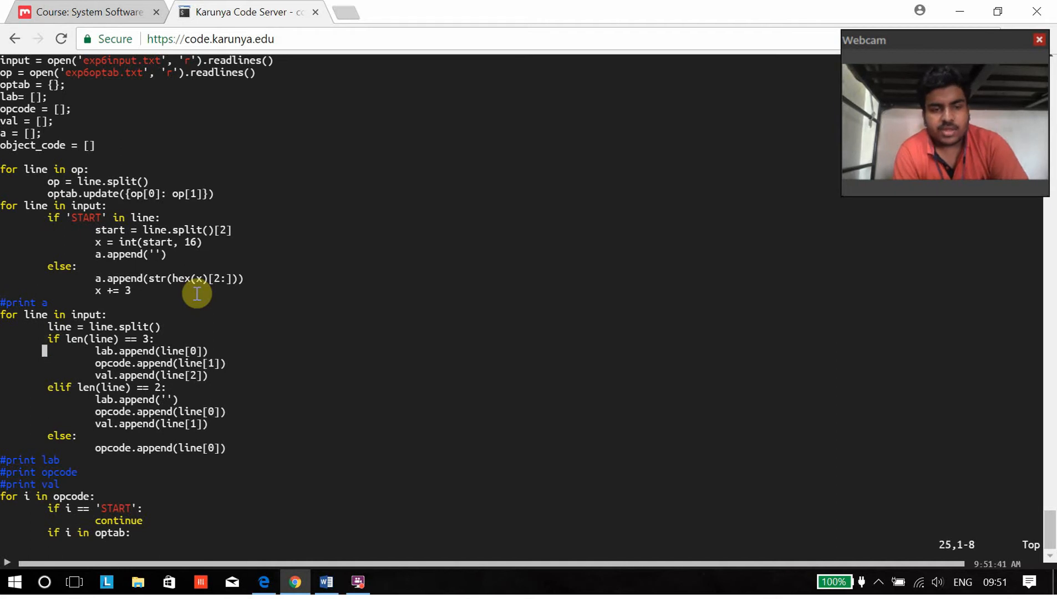
pyautogui.press('Down')
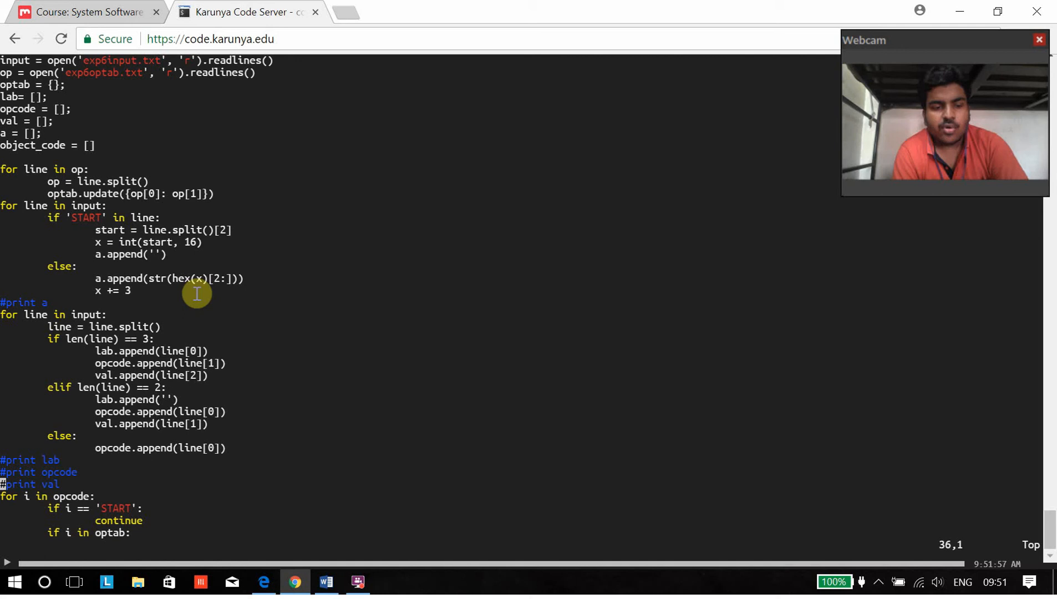
# Scroll to the record-printing end of the script and quit vi back to the shell.
pyautogui.scroll(-3)
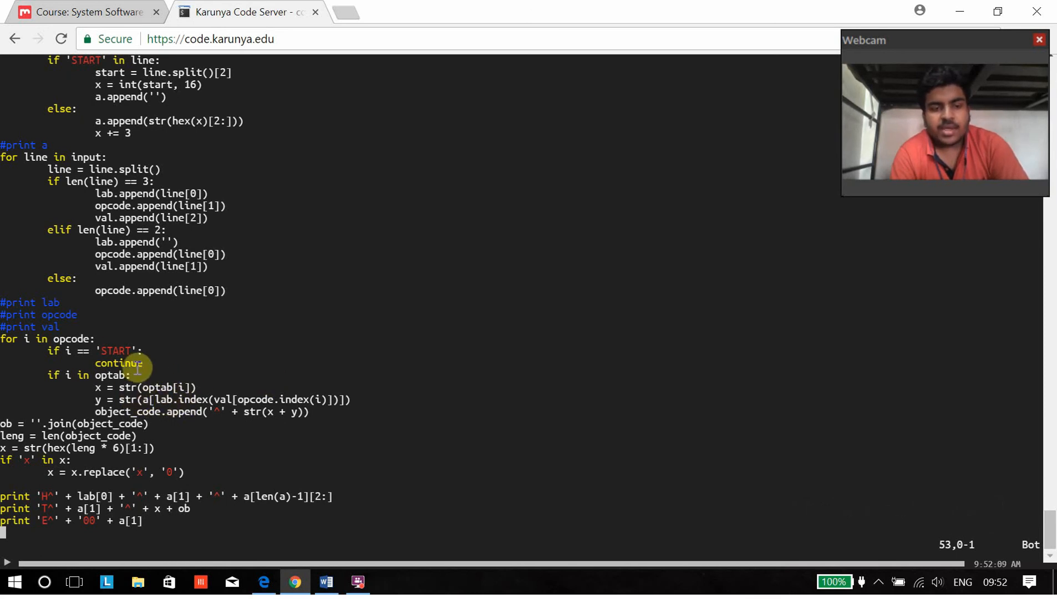
pyautogui.moveTo(222, 356)
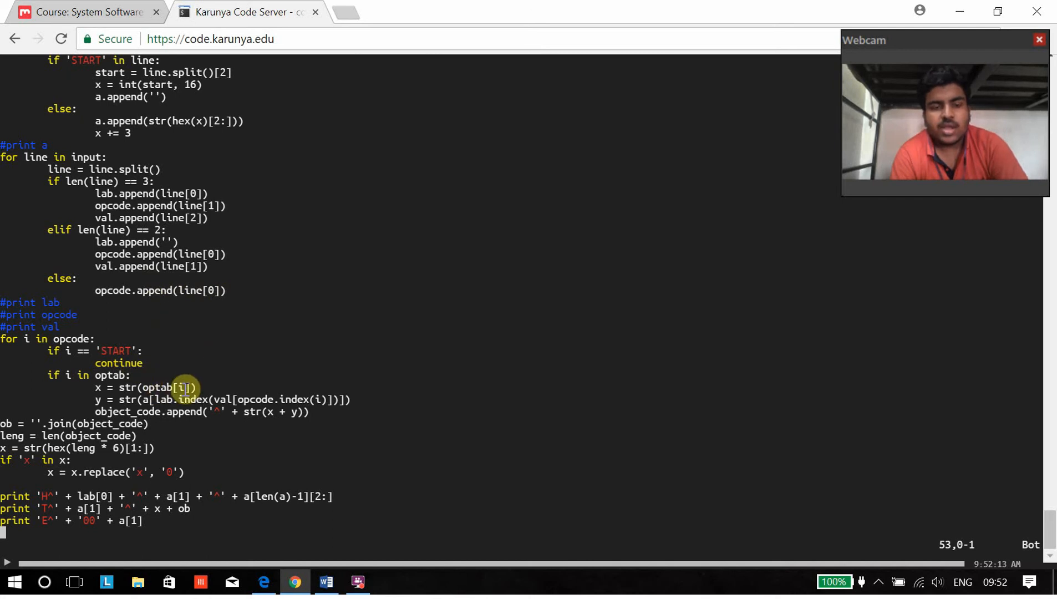
pyautogui.moveTo(189, 412)
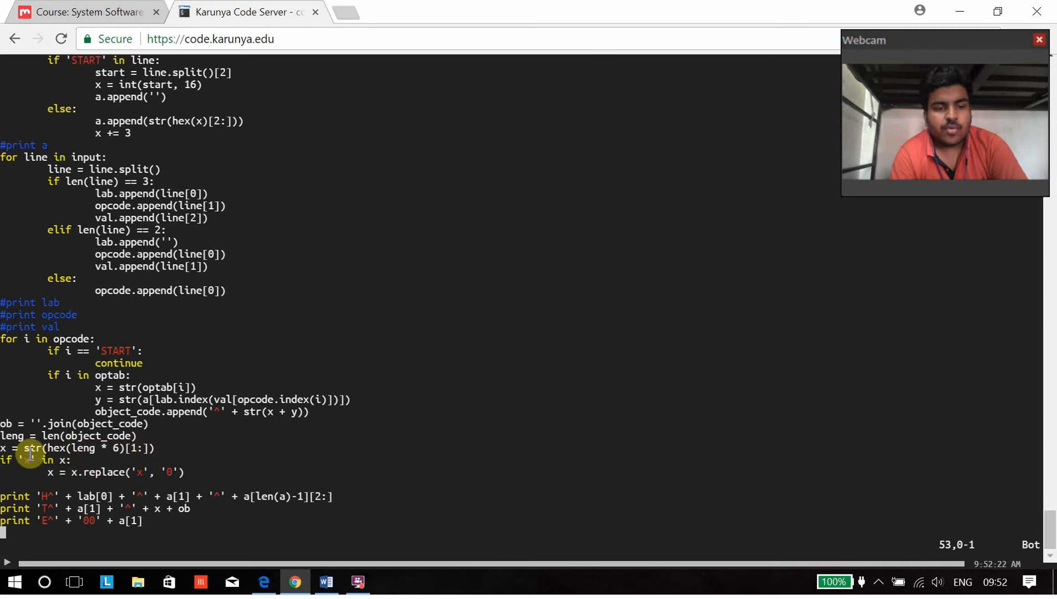
pyautogui.tripleClick(78, 447)
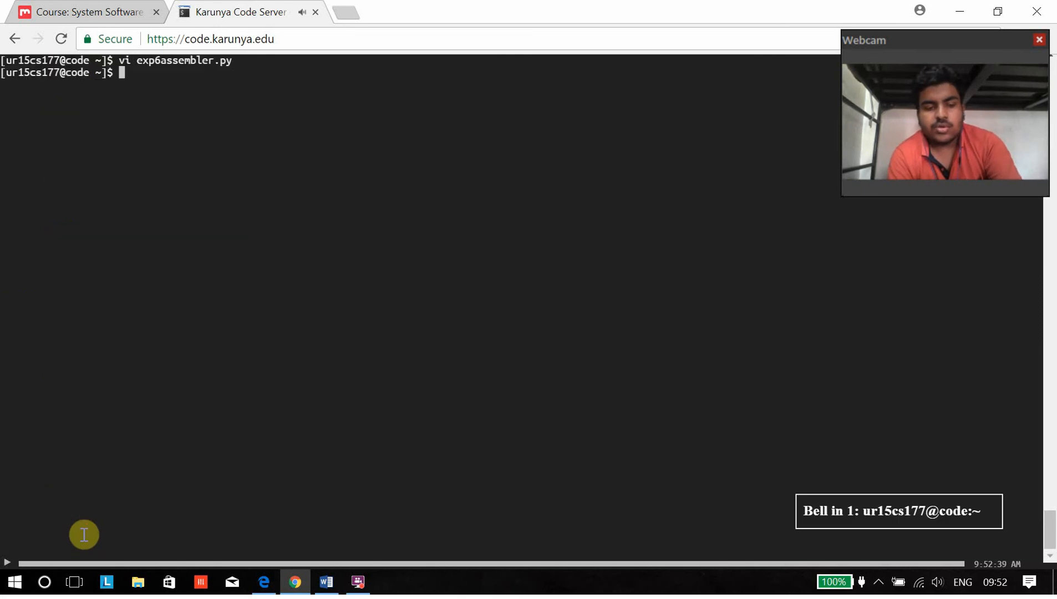
# View the input and opcode table files, clear the screen, and recall the exp6assembler.py command.
pyautogui.write('vi exp6assembler.py')
pyautogui.write('vi exp6input.txt')
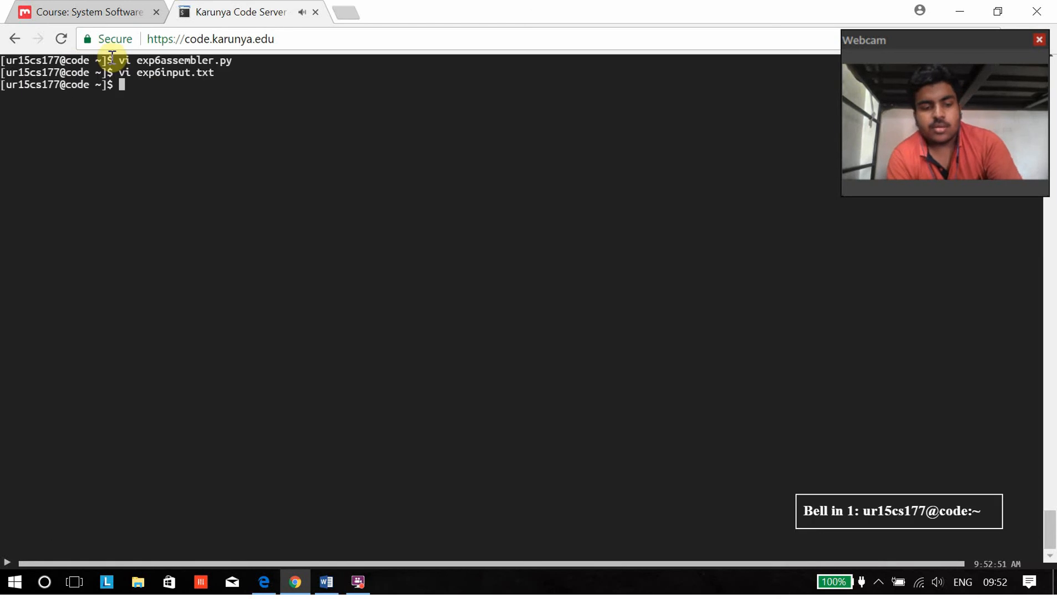
pyautogui.write('clear')
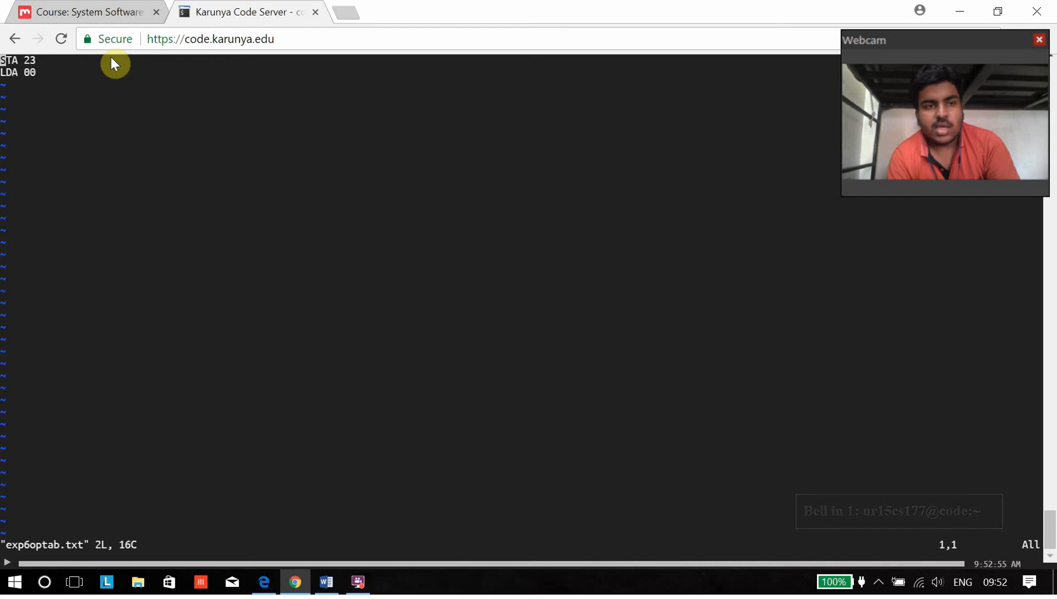
pyautogui.moveTo(30, 104)
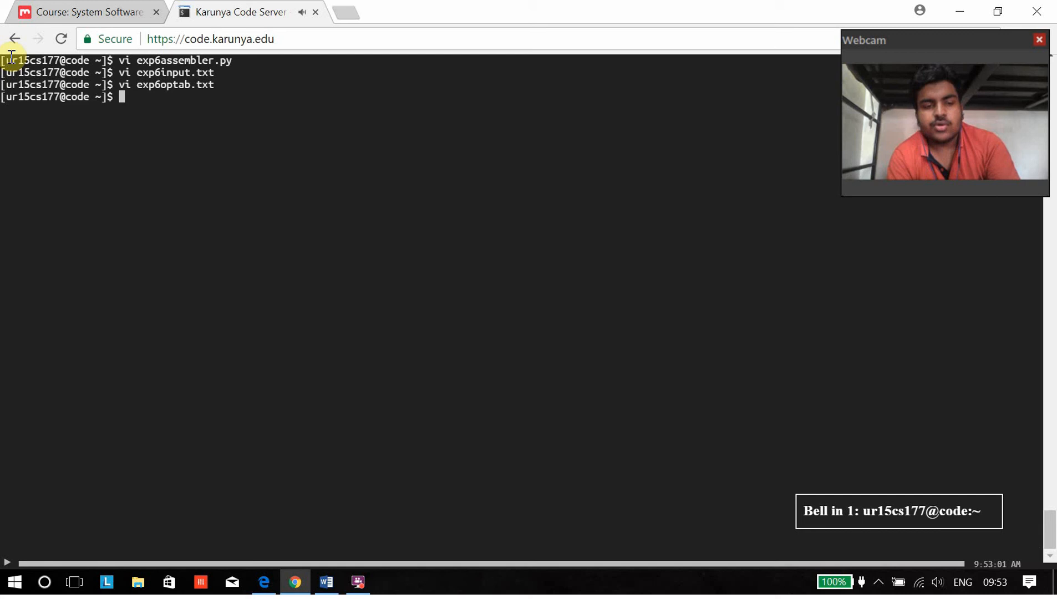
pyautogui.write('vi exp6assembler.py')
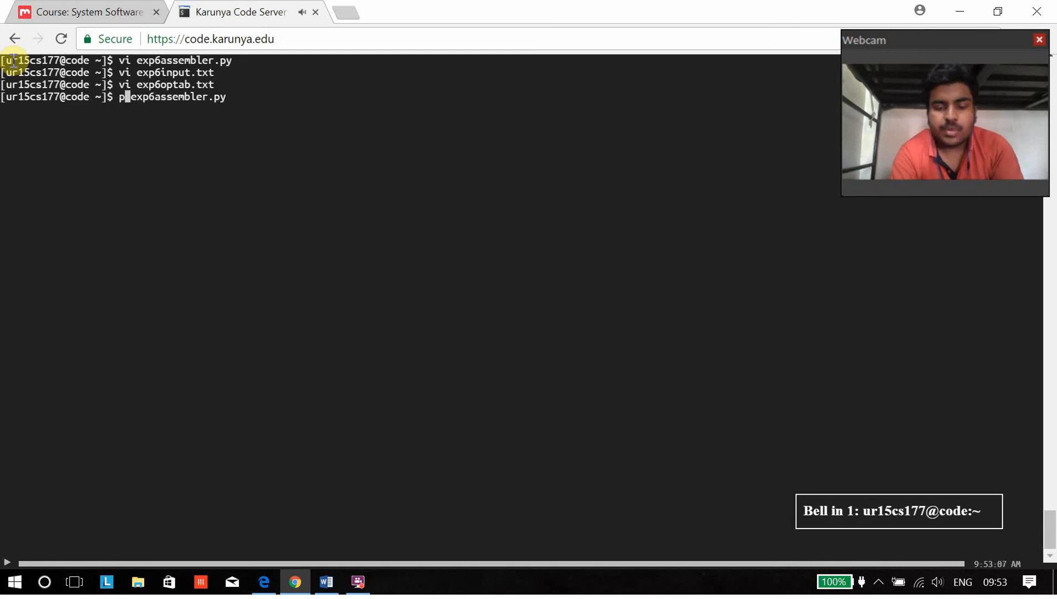
# Run python exp6assembler.py, printing the H^COPY^1000^0c, T and E^001000 records.
pyautogui.write('ython')
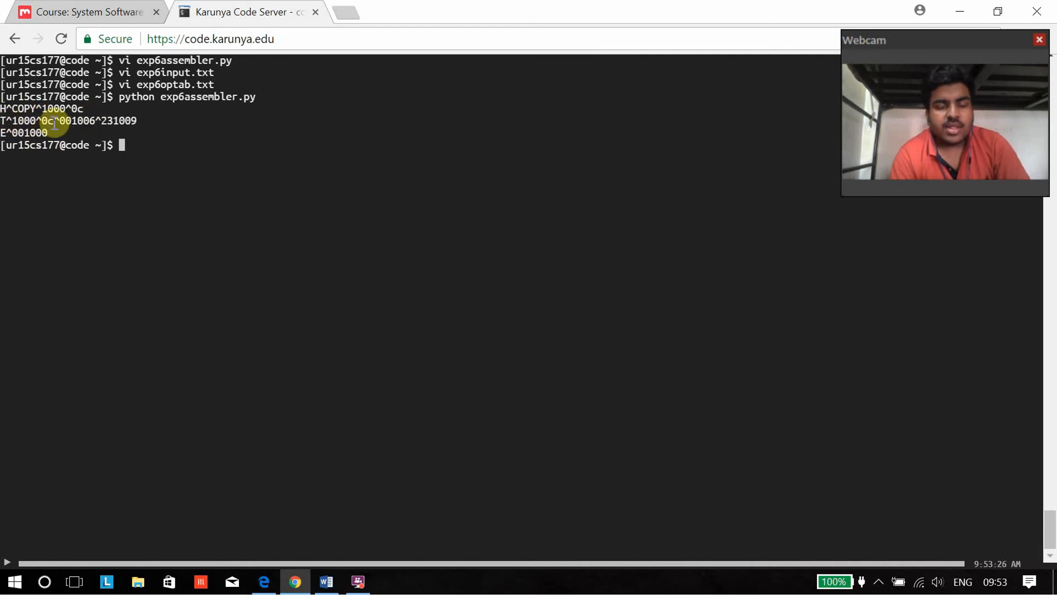
pyautogui.moveTo(192, 134)
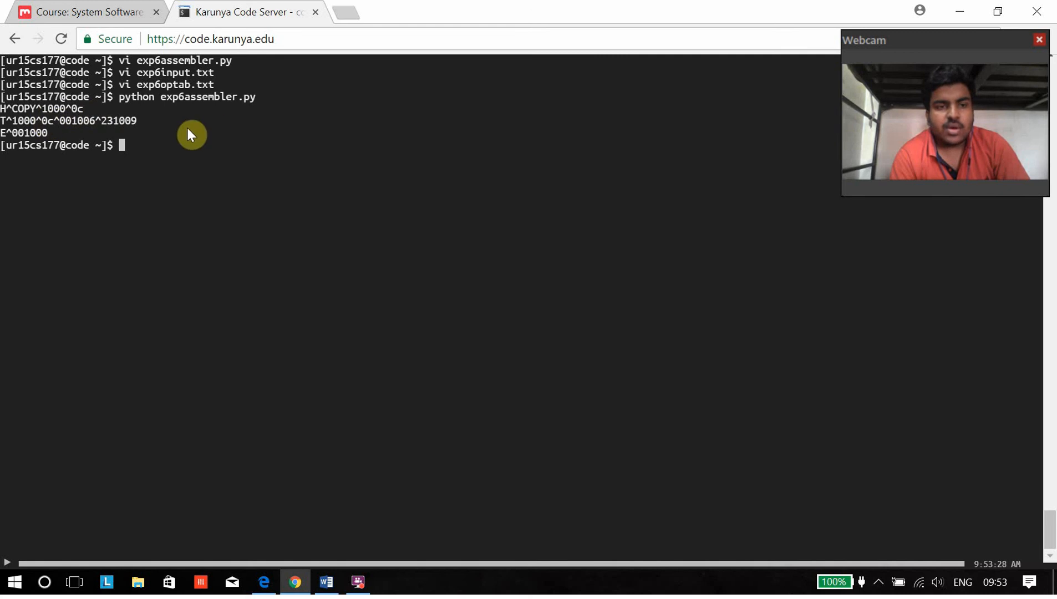
pyautogui.moveTo(69, 124)
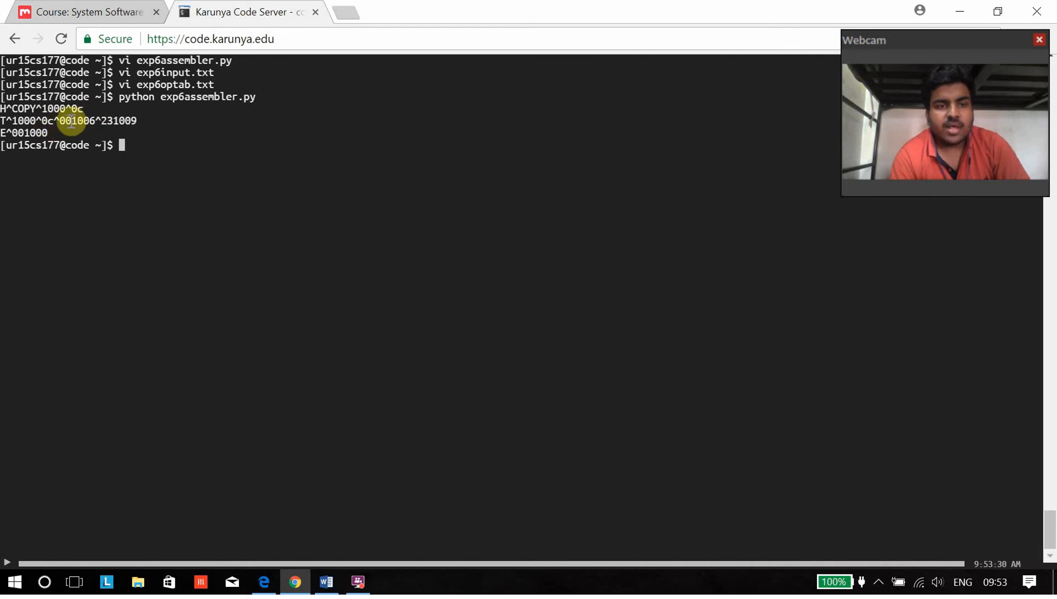